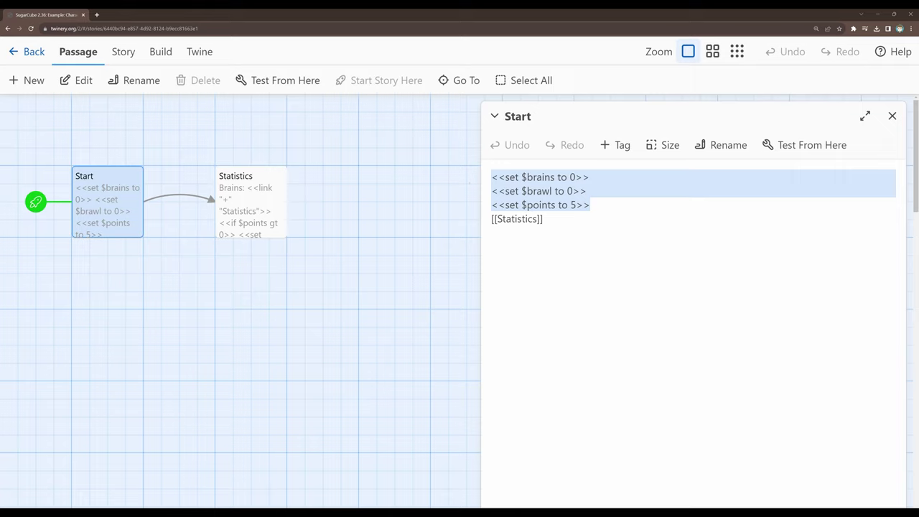
mouse_move(893, 115)
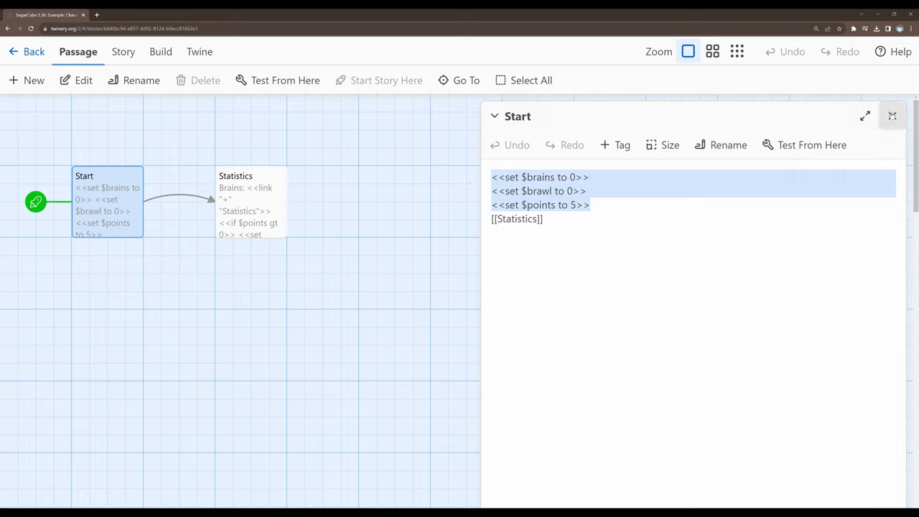
- Close the Start and Statistics passage editors to return to the story map
left_click(249, 201)
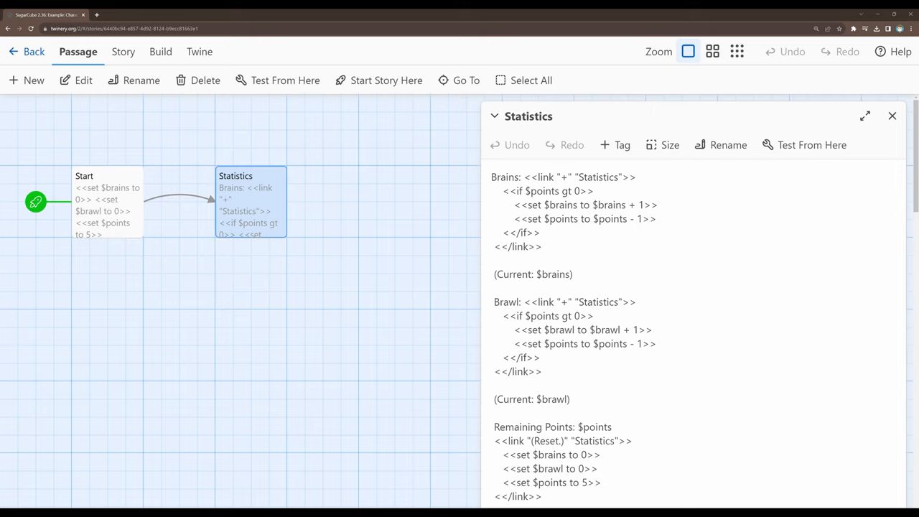
left_click(543, 247)
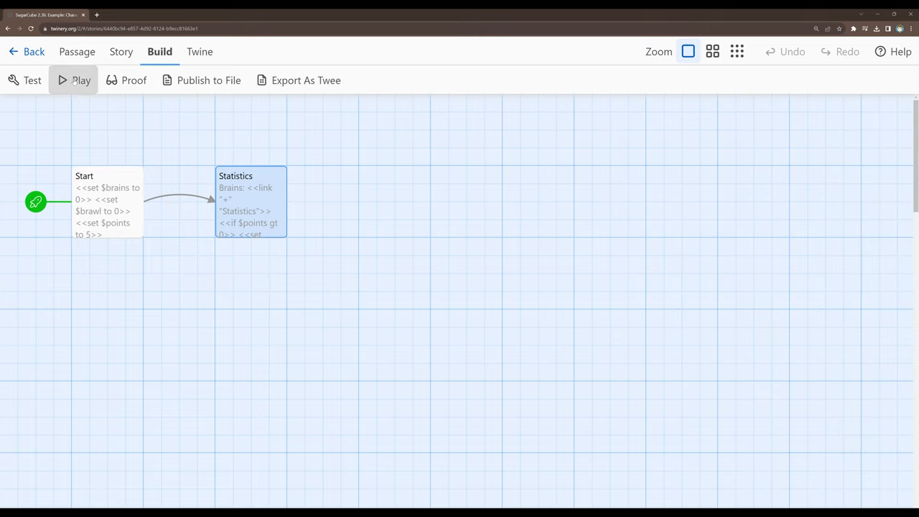
left_click(80, 80)
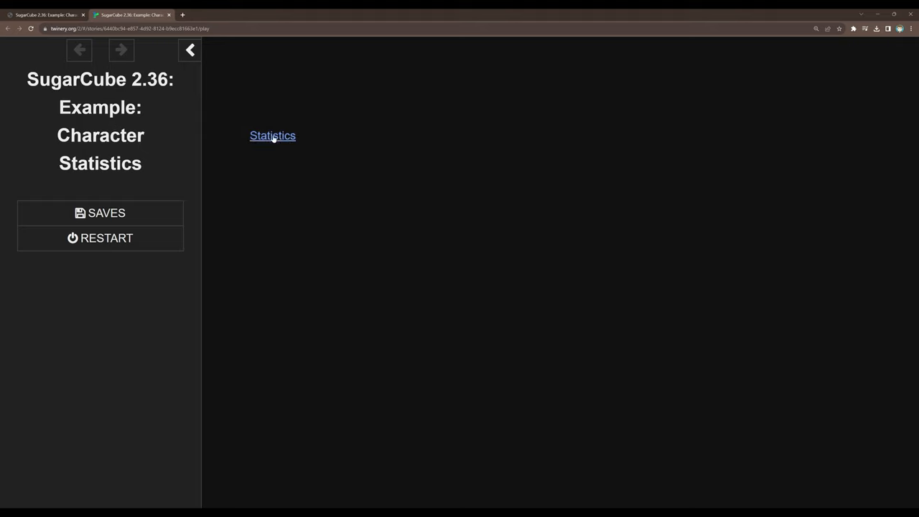
left_click(273, 135)
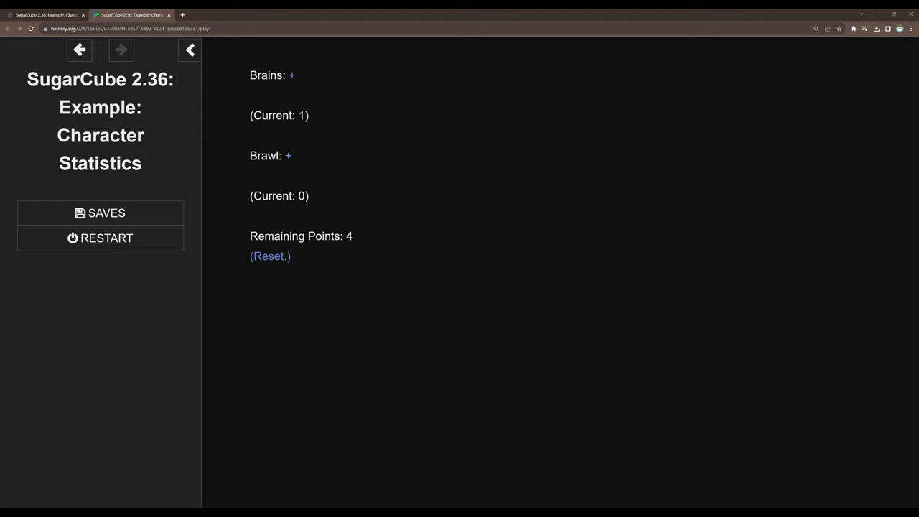
mouse_move(336, 215)
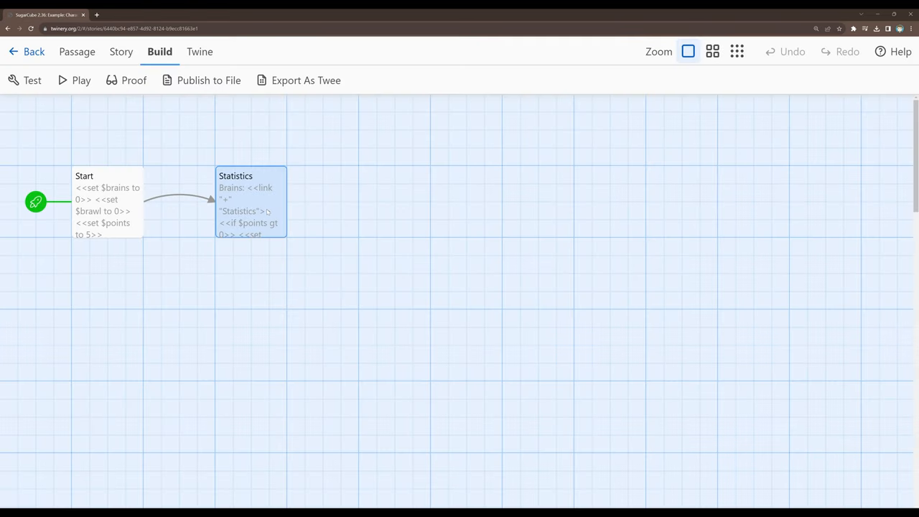
- Open the Statistics passage editor from the story map
double_click(250, 201)
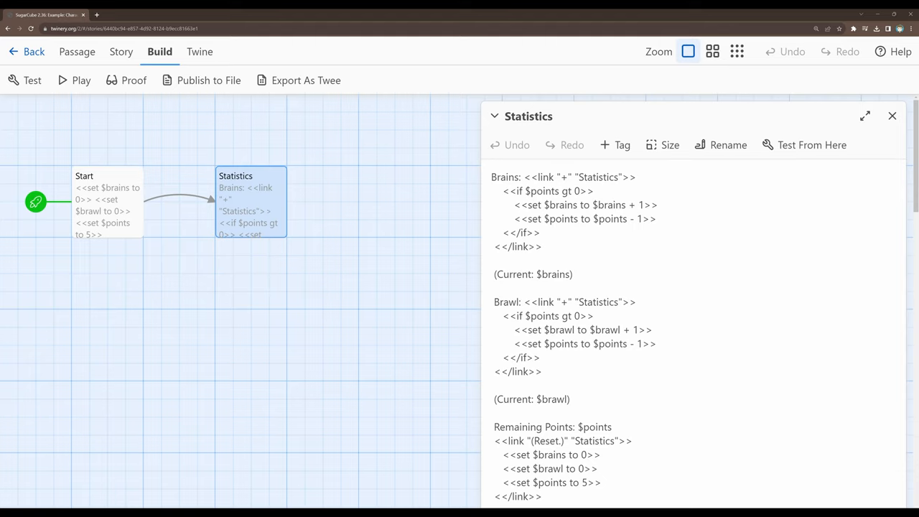
double_click(563, 177)
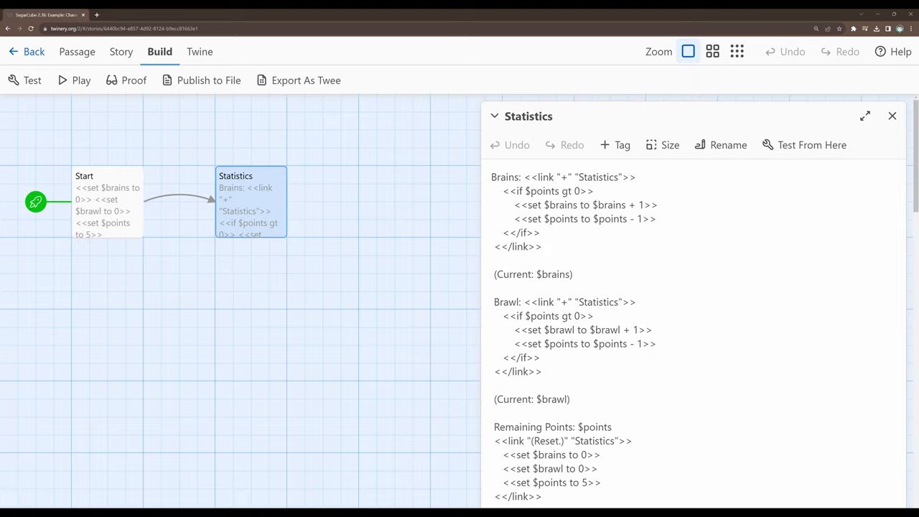
- Leave the Statistics passage unchanged and close its editor
left_click(542, 247)
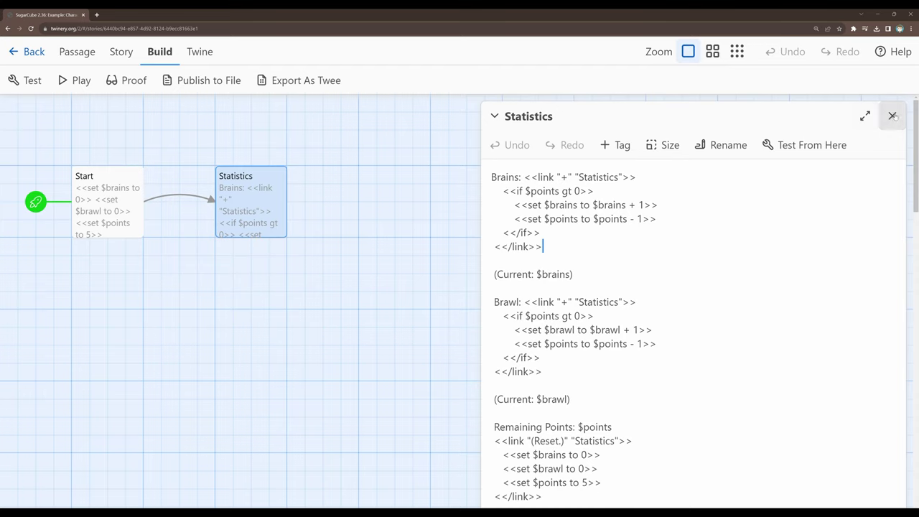
left_click(892, 114)
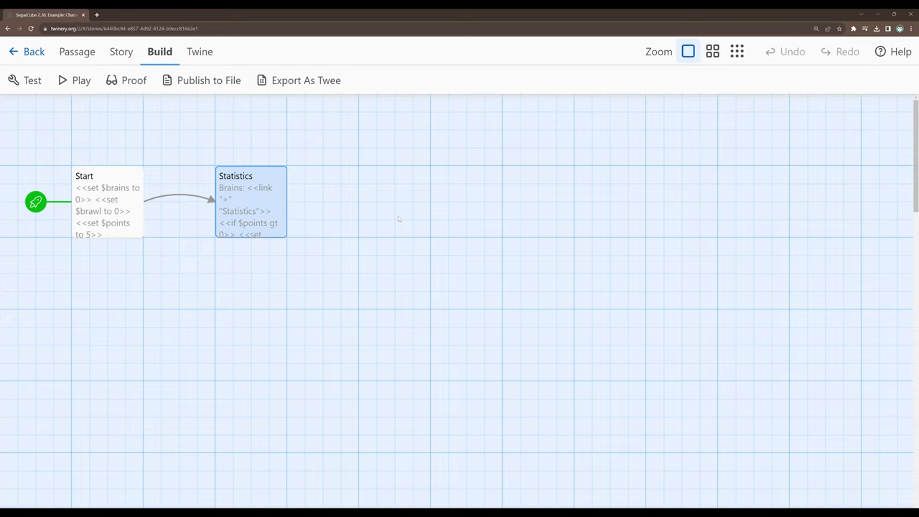
mouse_move(387, 224)
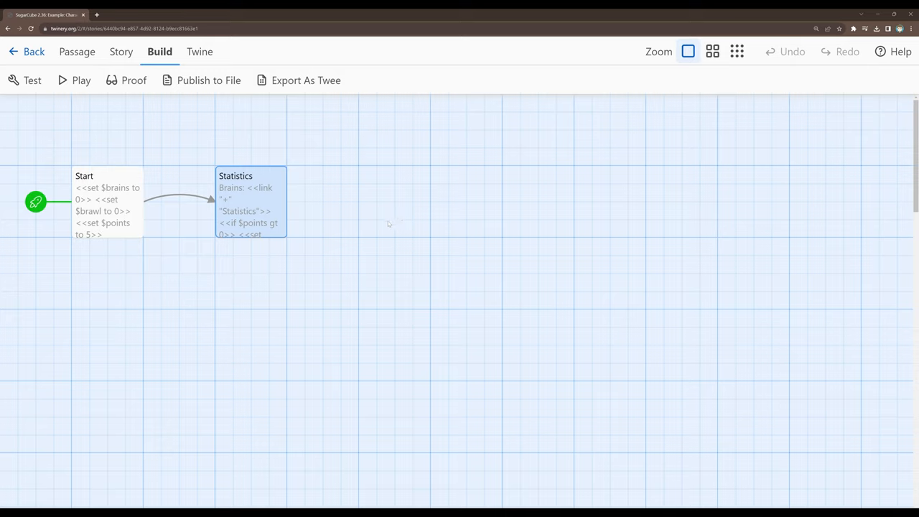
mouse_move(353, 216)
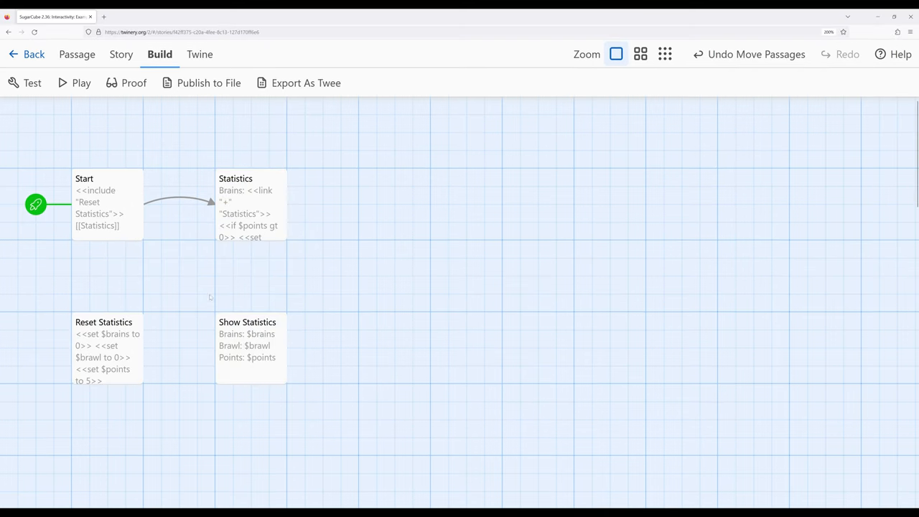
mouse_move(351, 247)
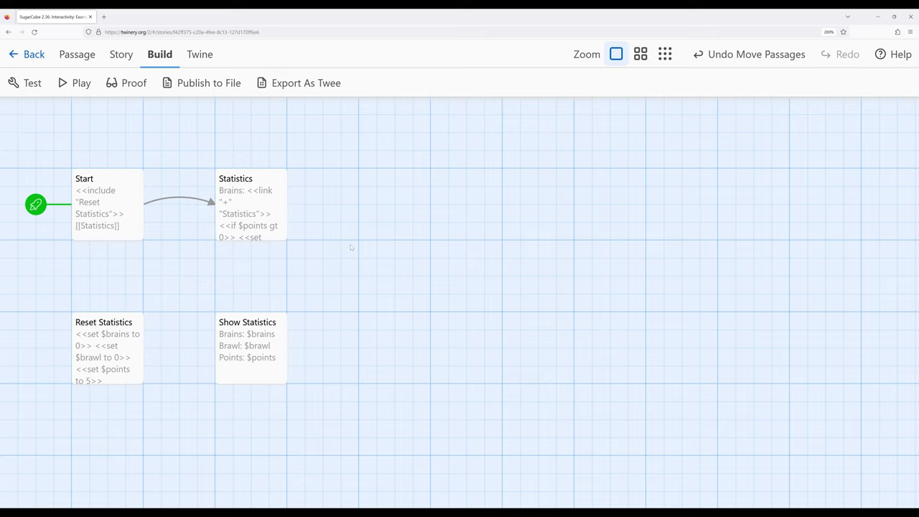
mouse_move(333, 261)
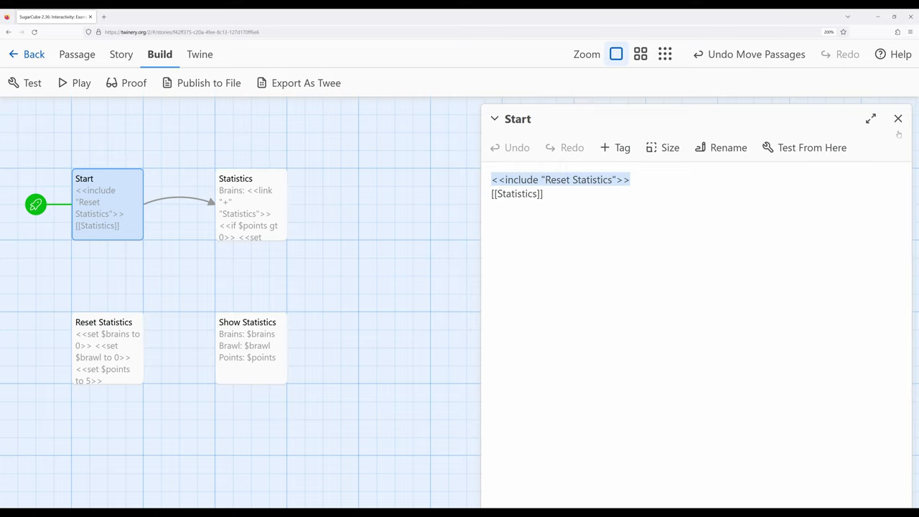
- Review the Reset Statistics and Start passages, then close their editors
left_click(104, 348)
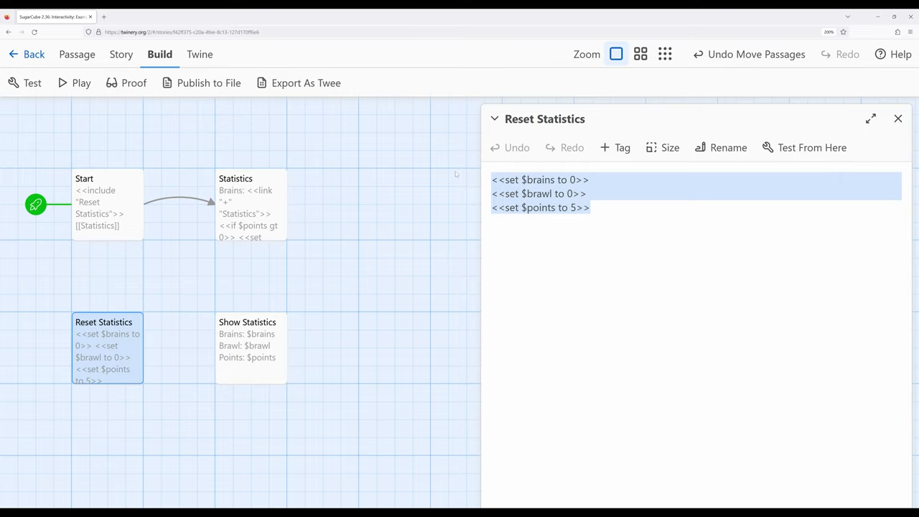
mouse_move(412, 195)
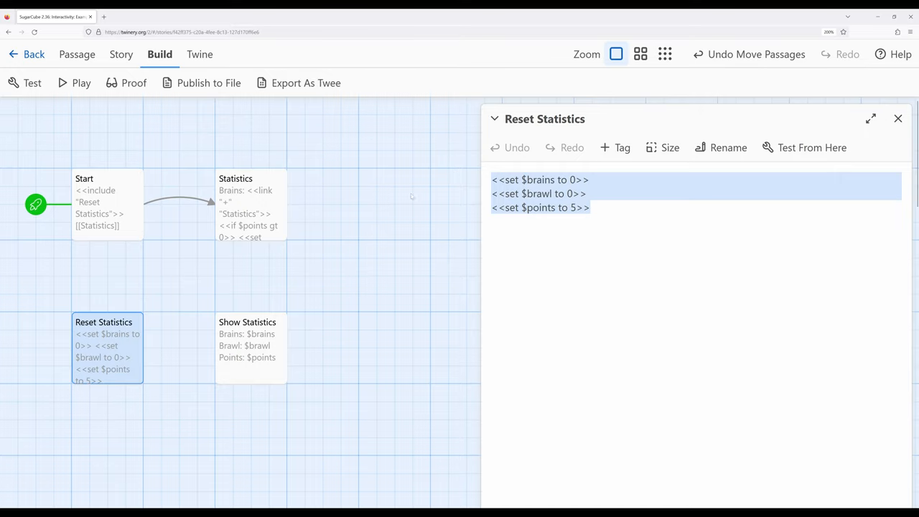
left_click(897, 118)
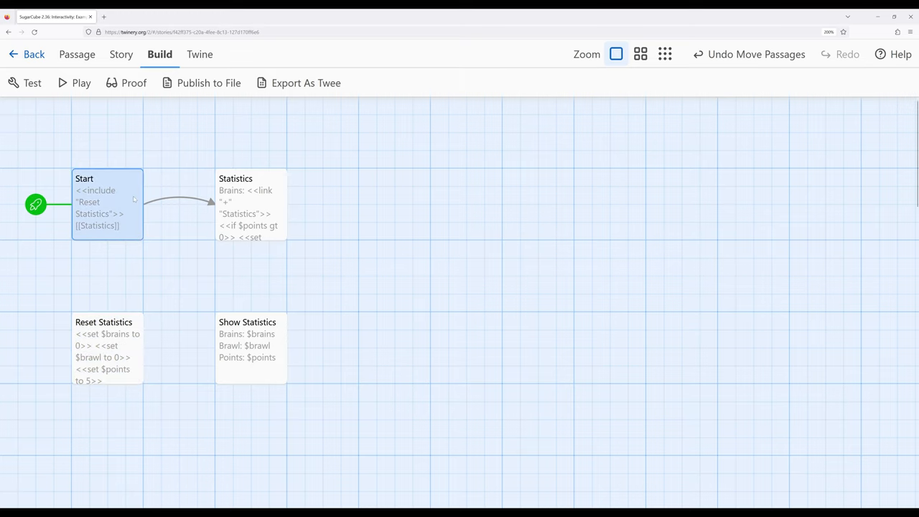
double_click(107, 201)
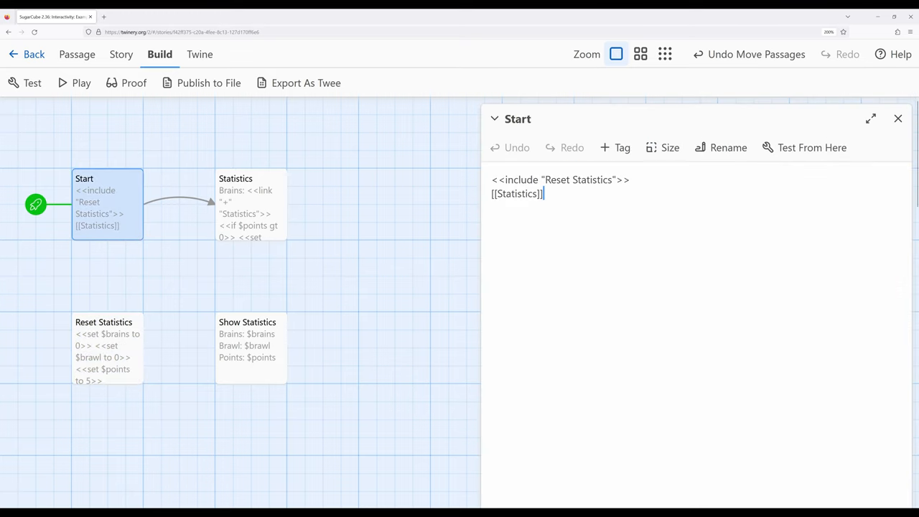
left_click(897, 118)
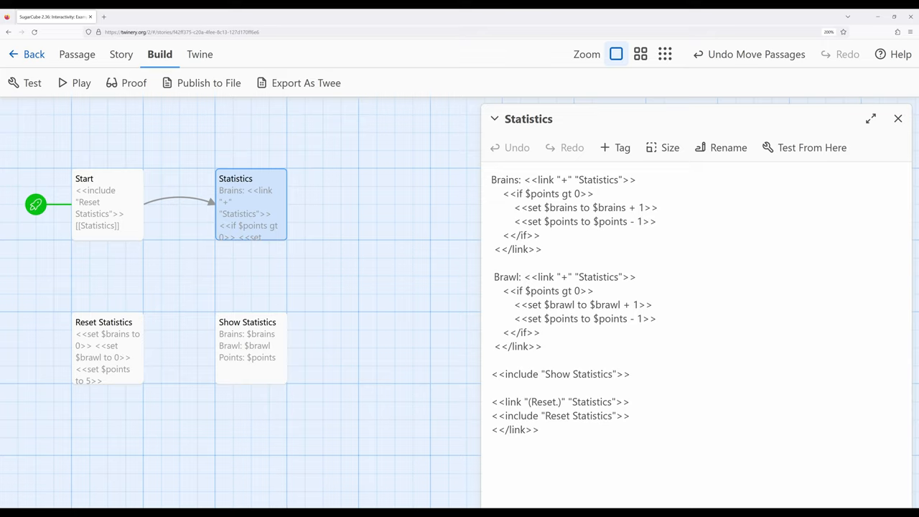
left_click(491, 388)
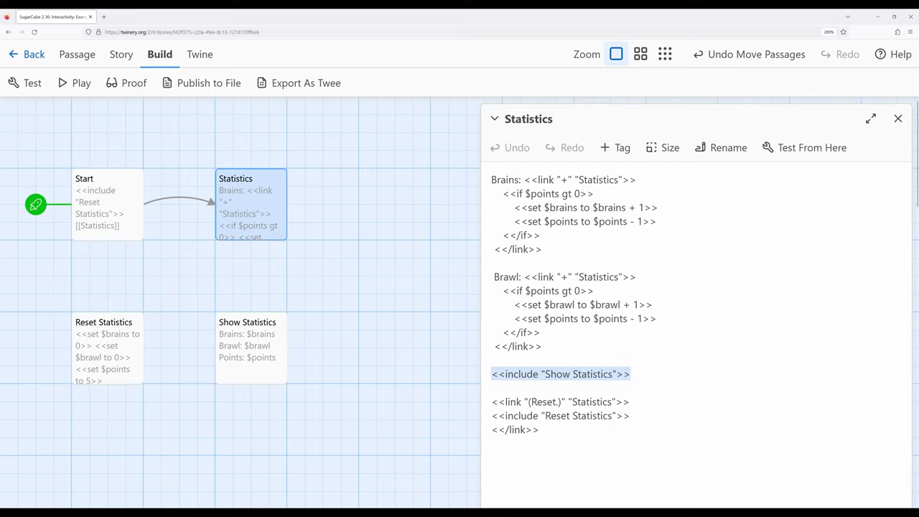
mouse_move(897, 117)
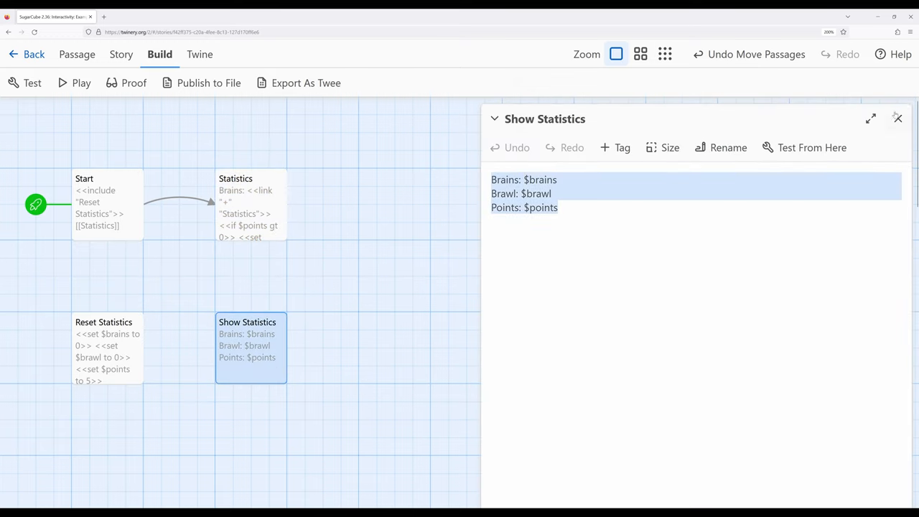
left_click(250, 204)
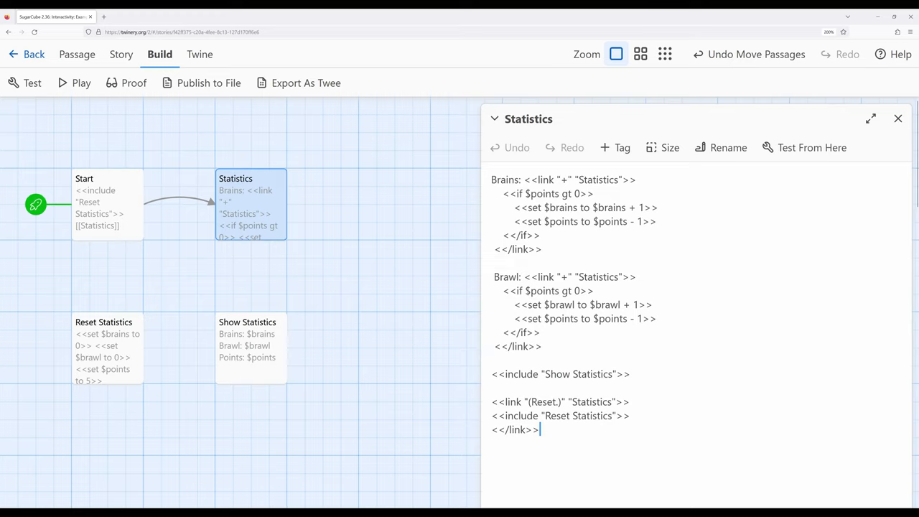
double_click(559, 416)
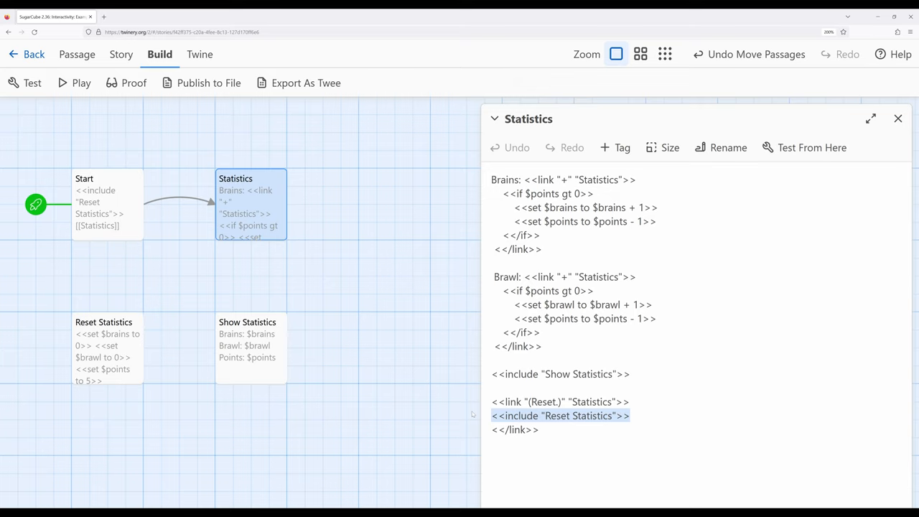
- Review the <<include "Show Statistics">> line and close the Statistics editor
left_click(107, 346)
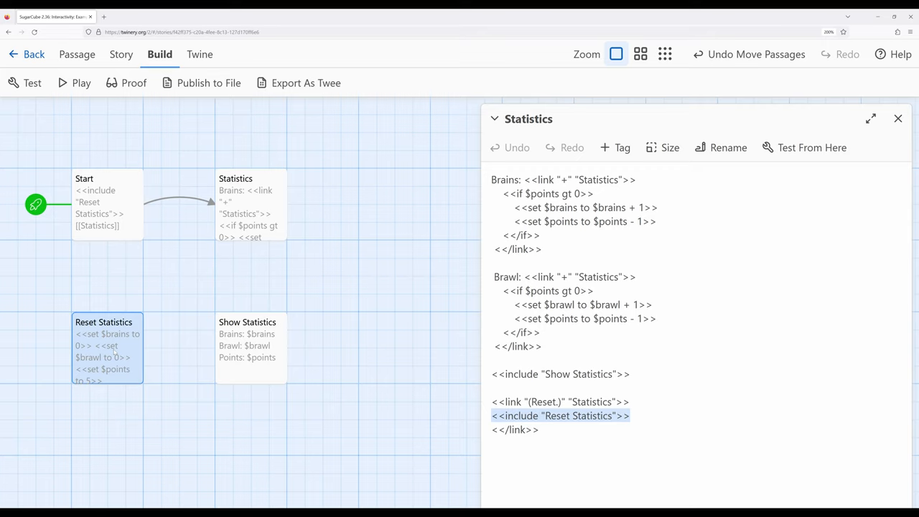
left_click(249, 346)
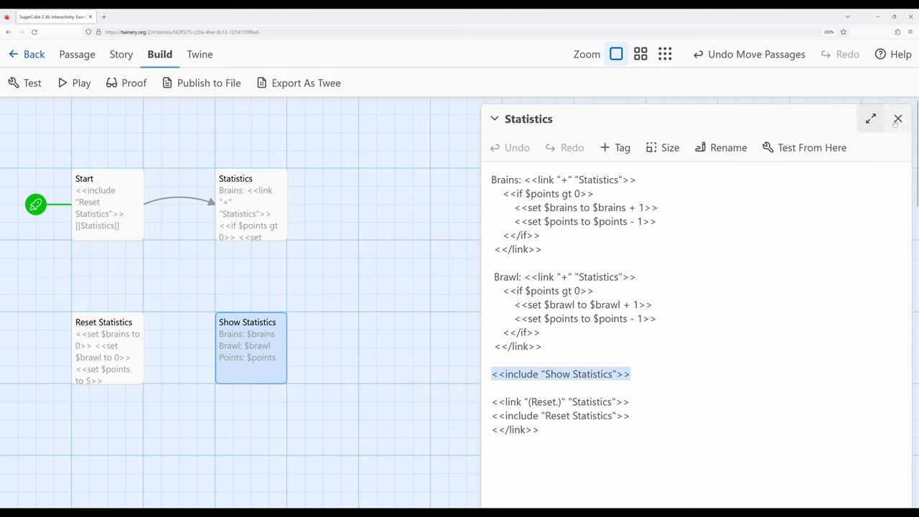
left_click(897, 117)
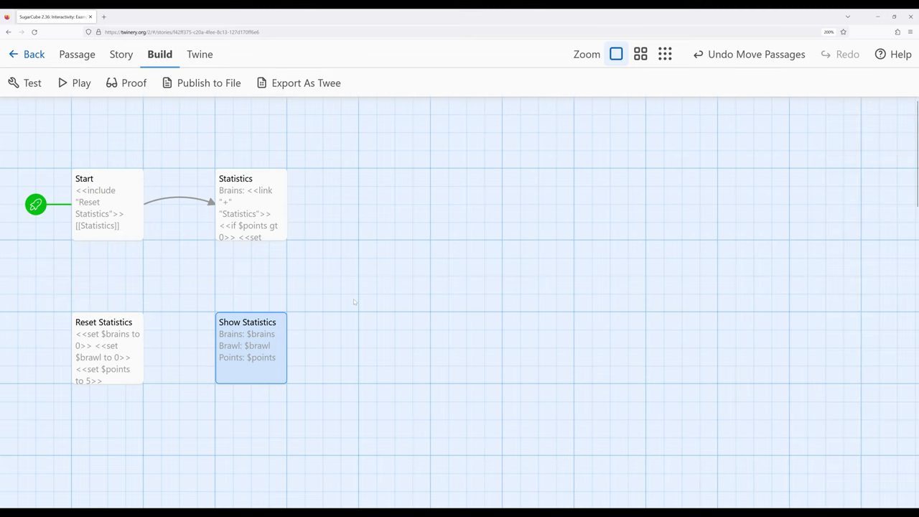
mouse_move(284, 359)
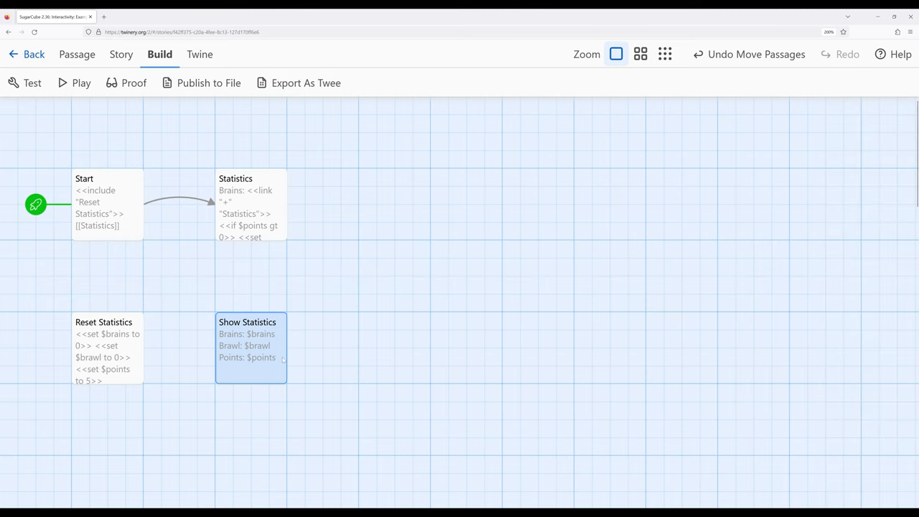